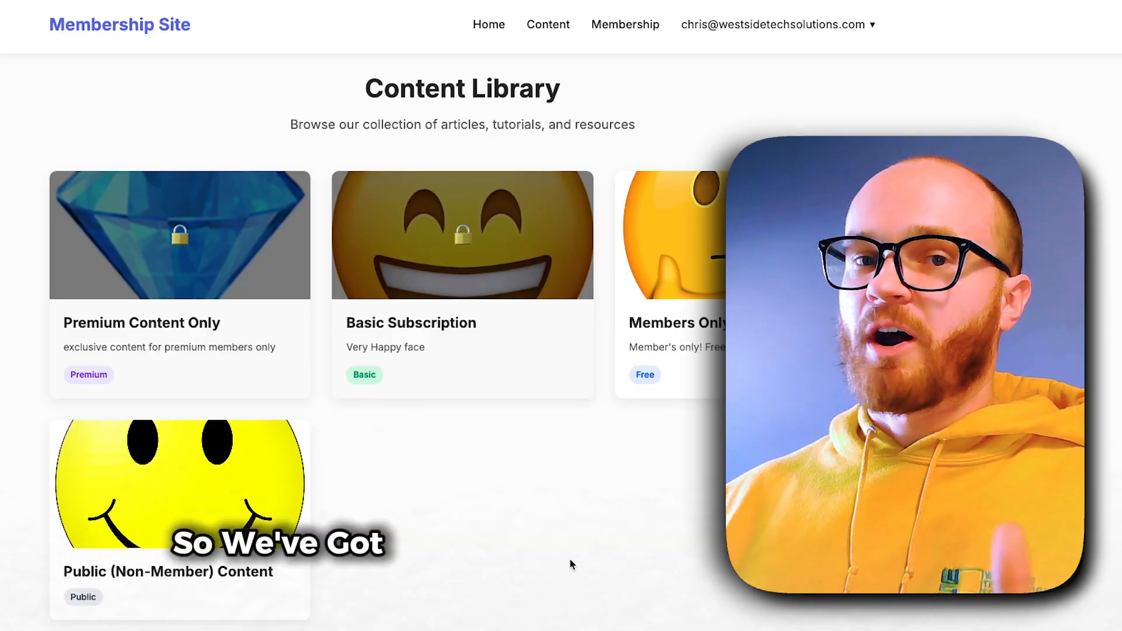
{"action": "mouse_move", "coordinate": [43, 236]}
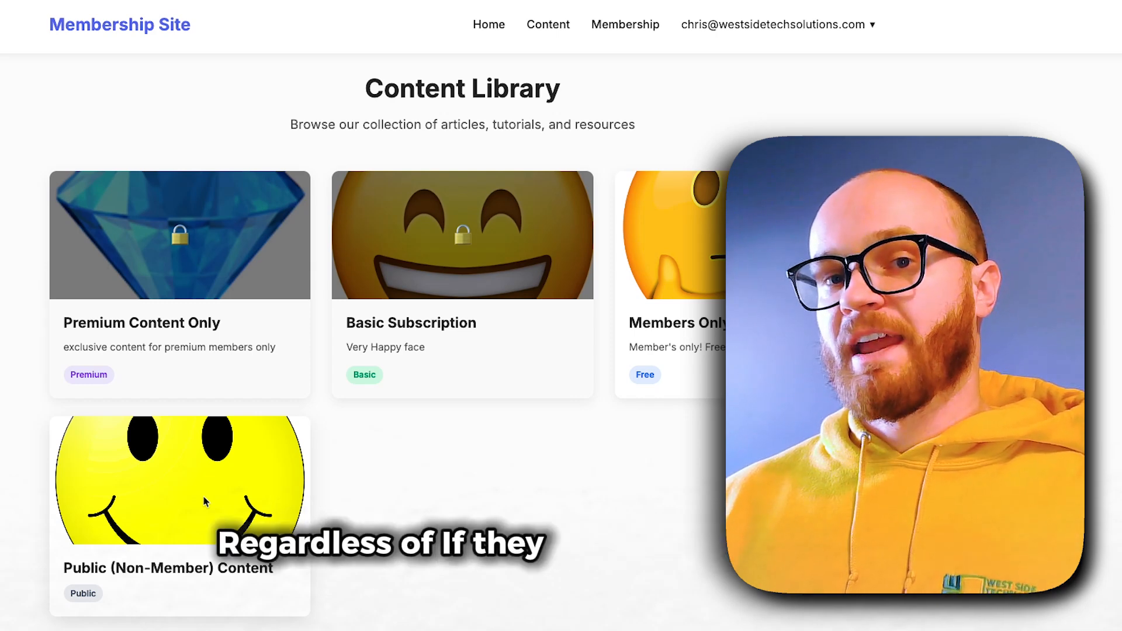
{"action": "mouse_move", "coordinate": [328, 497]}
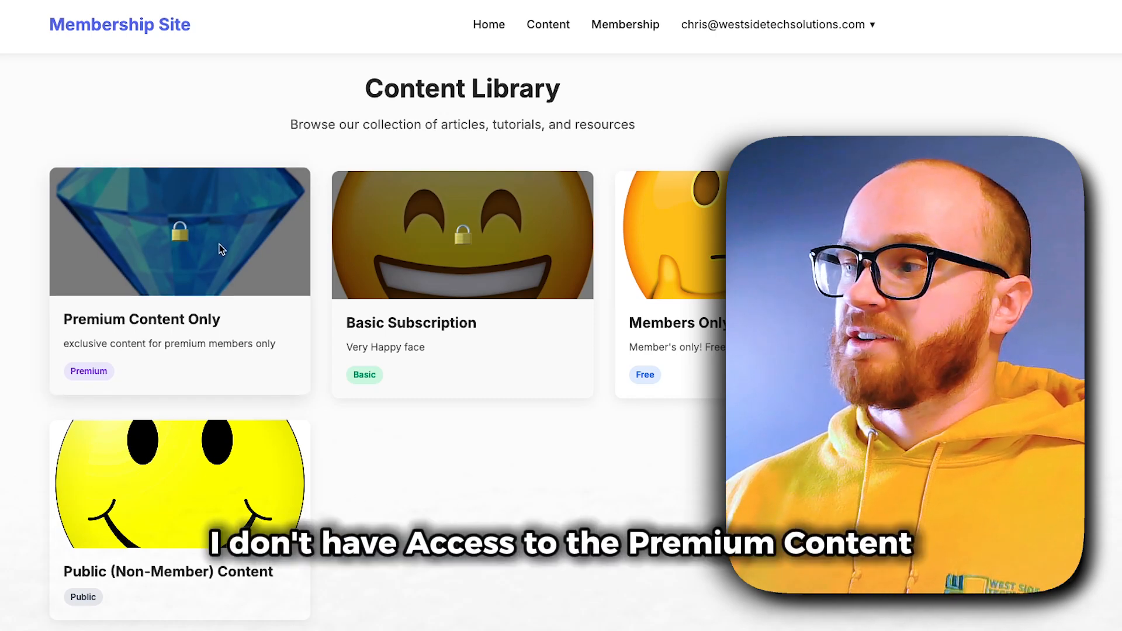
Select the locked Premium Content Only card in the Content Library
{"action": "left_click", "coordinate": [624, 24]}
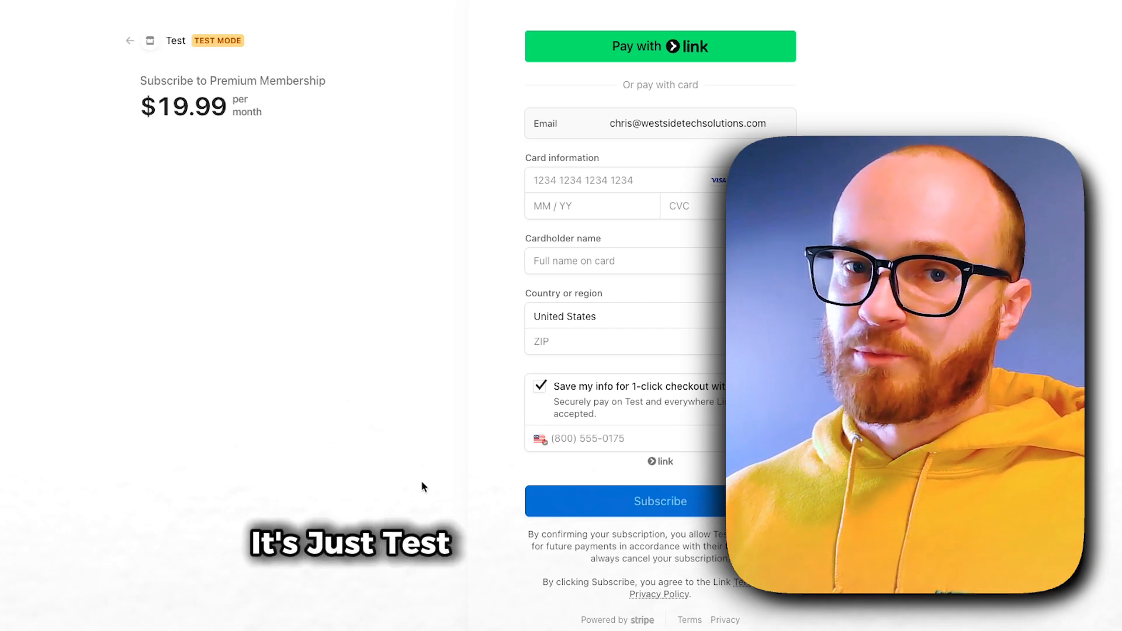
Subscribe to the $19.99/month Premium Membership with test card details
{"action": "left_click", "coordinate": [659, 501]}
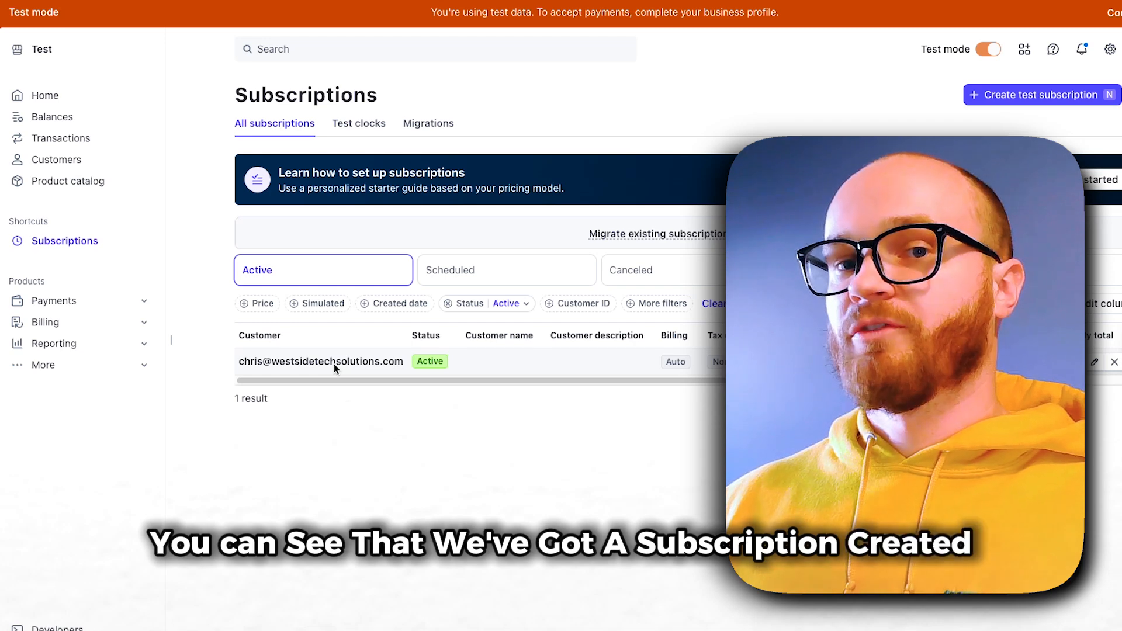
View the newly created active subscription's details in the test subscriptions list
{"action": "left_click", "coordinate": [321, 361]}
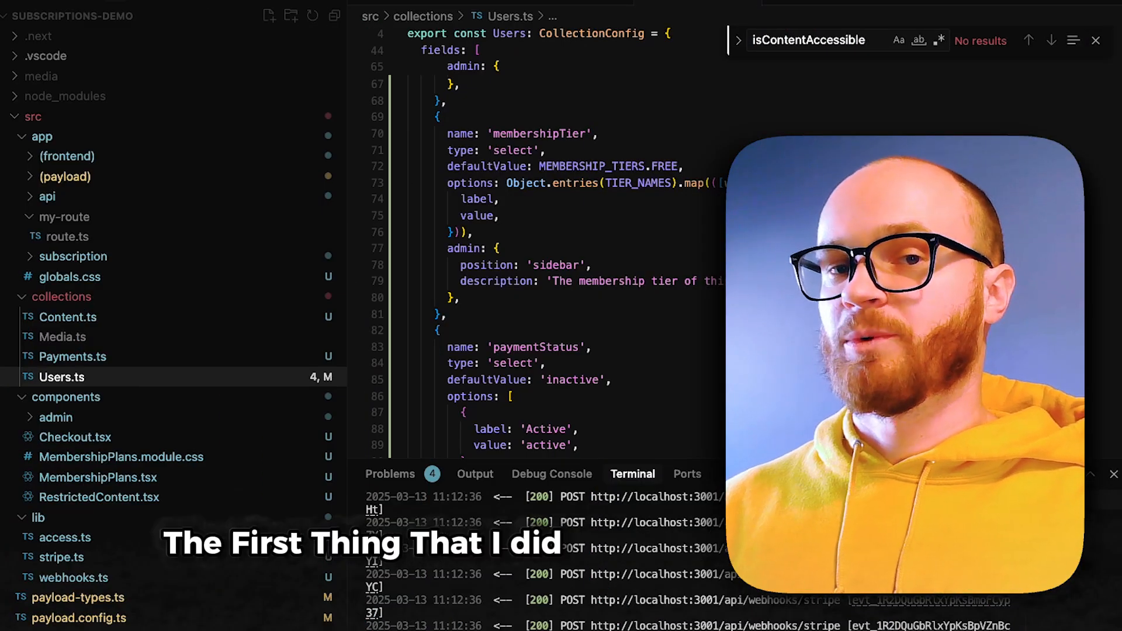
{"action": "scroll", "scroll_direction": "up", "scroll_amount": 3}
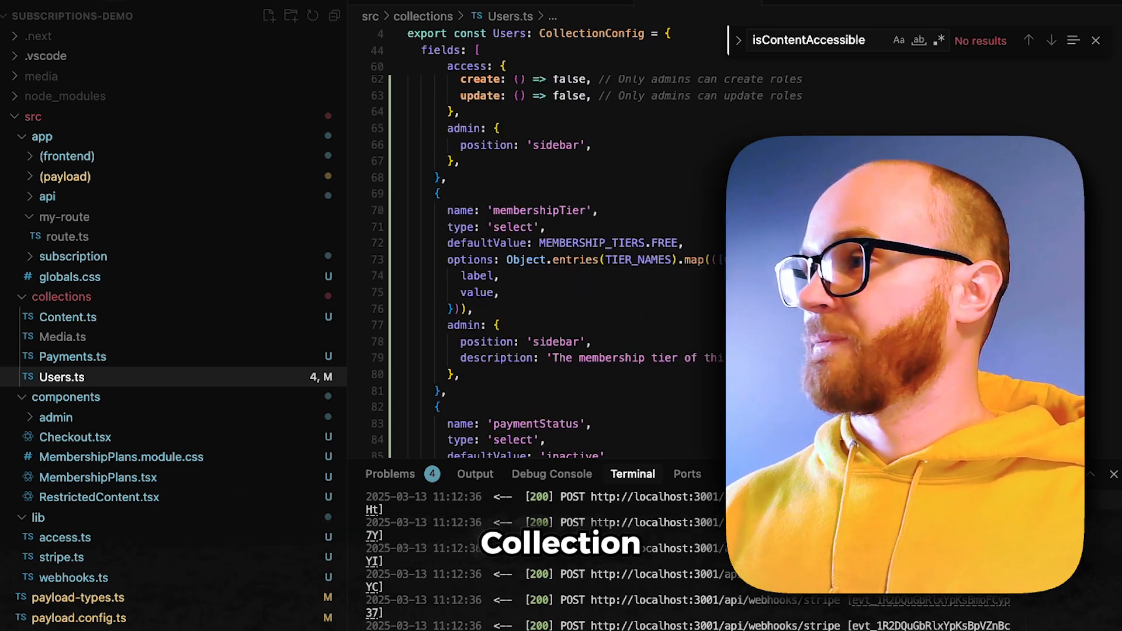
{"action": "scroll", "scroll_direction": "up", "scroll_amount": 3}
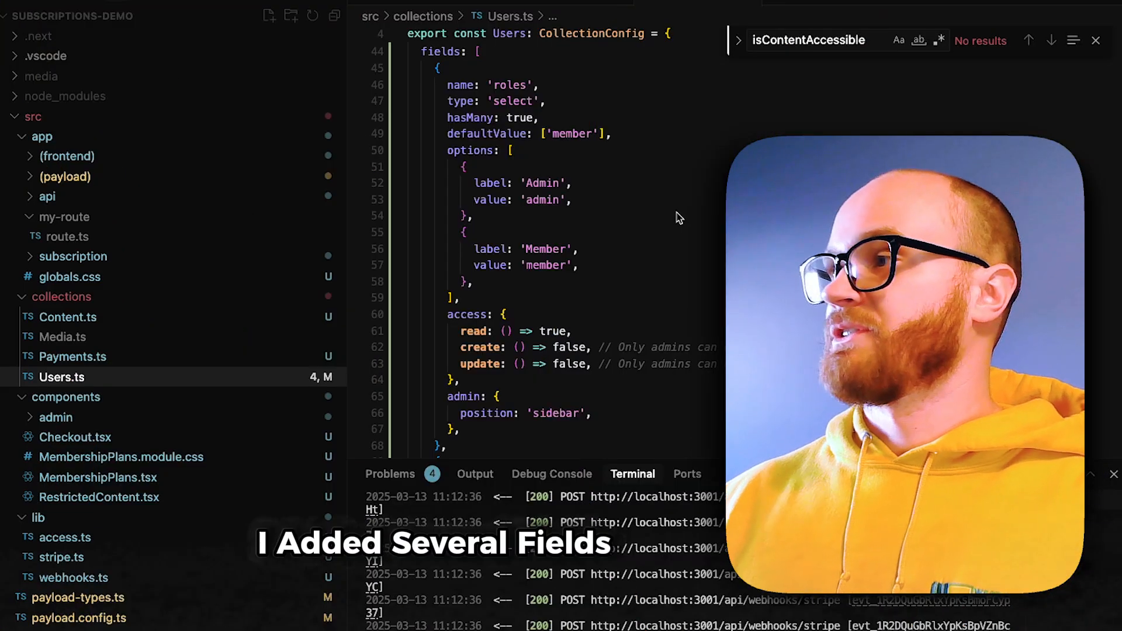
{"action": "scroll", "scroll_direction": "down", "scroll_amount": 3}
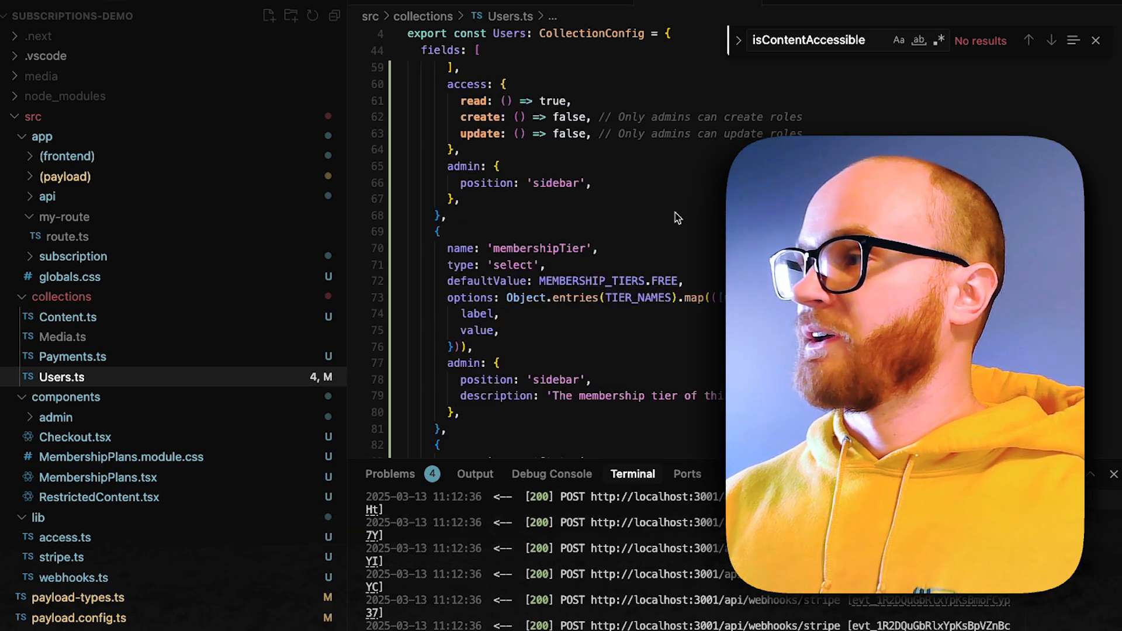
{"action": "scroll", "scroll_direction": "down", "scroll_amount": 3}
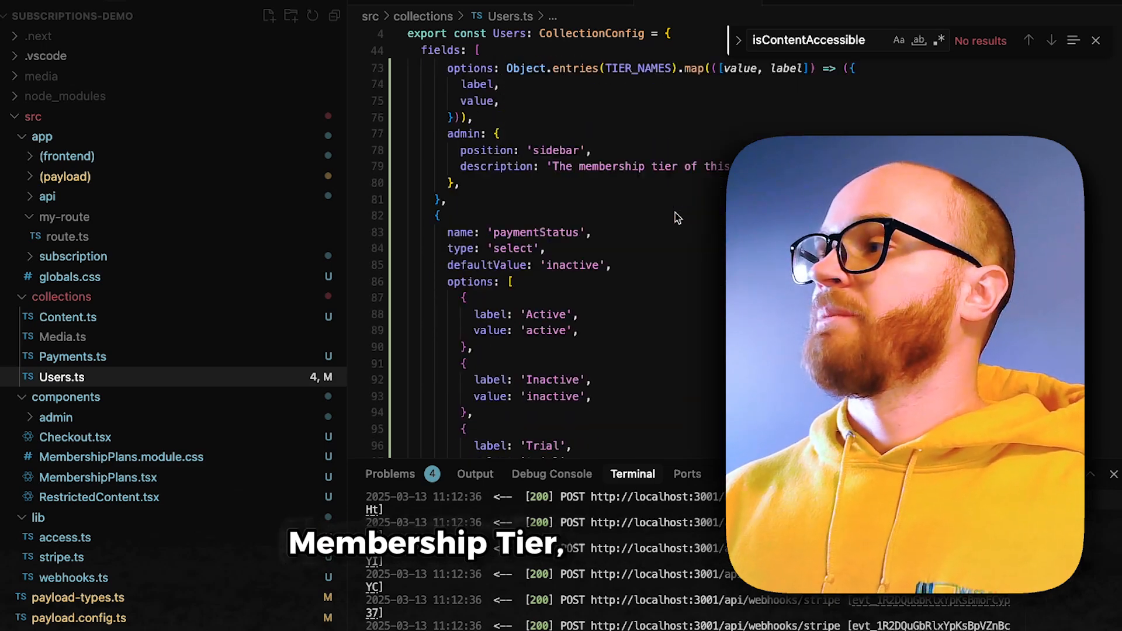
{"action": "scroll", "scroll_direction": "down", "scroll_amount": 3}
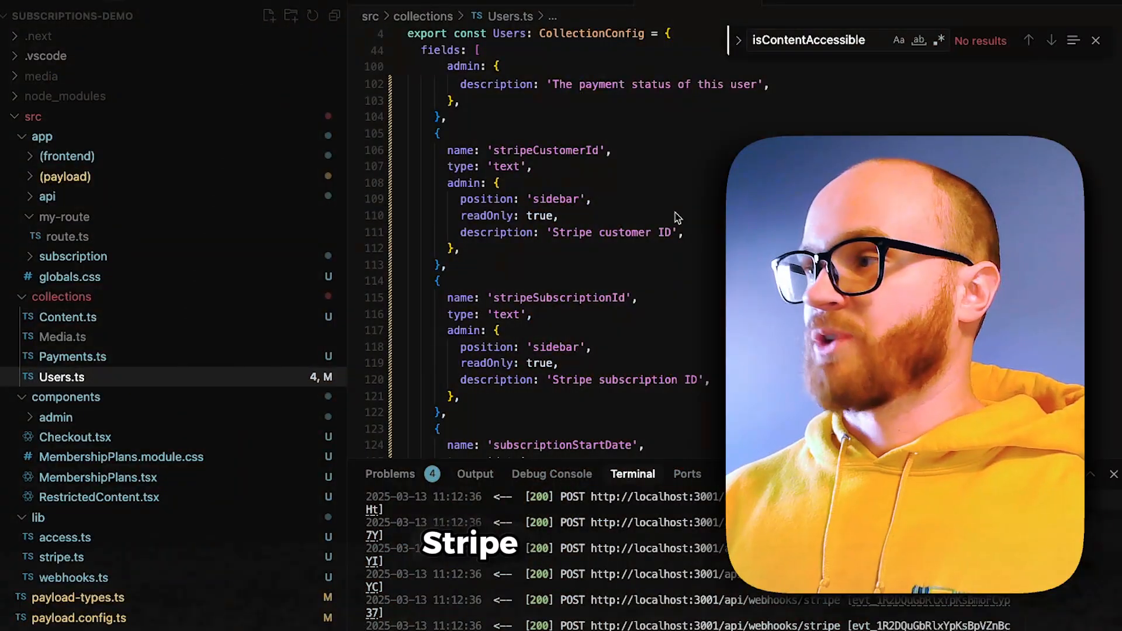
{"action": "scroll", "scroll_direction": "down", "scroll_amount": 3}
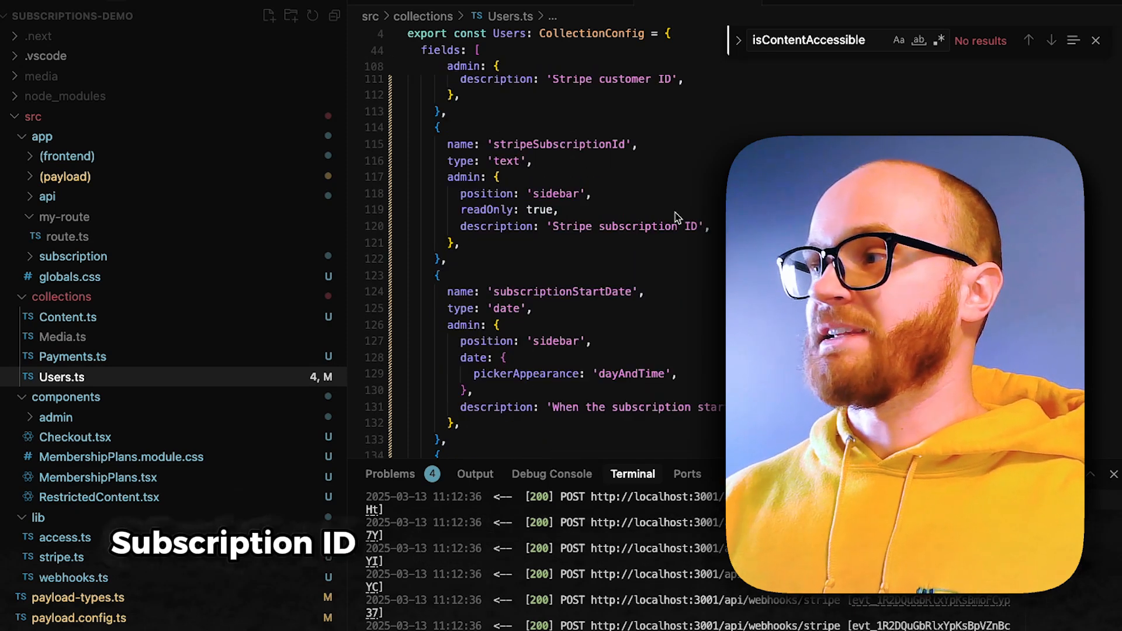
{"action": "scroll", "scroll_direction": "down", "scroll_amount": 3}
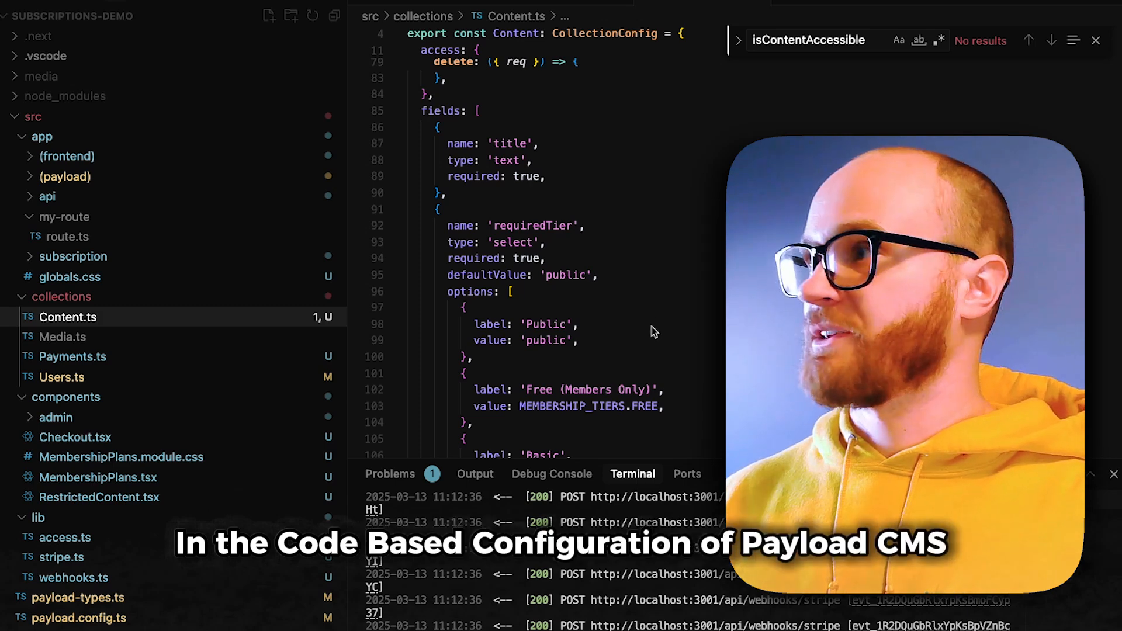
Show Content.ts under src/collections with its requiredTier field
{"action": "left_click", "coordinate": [61, 337]}
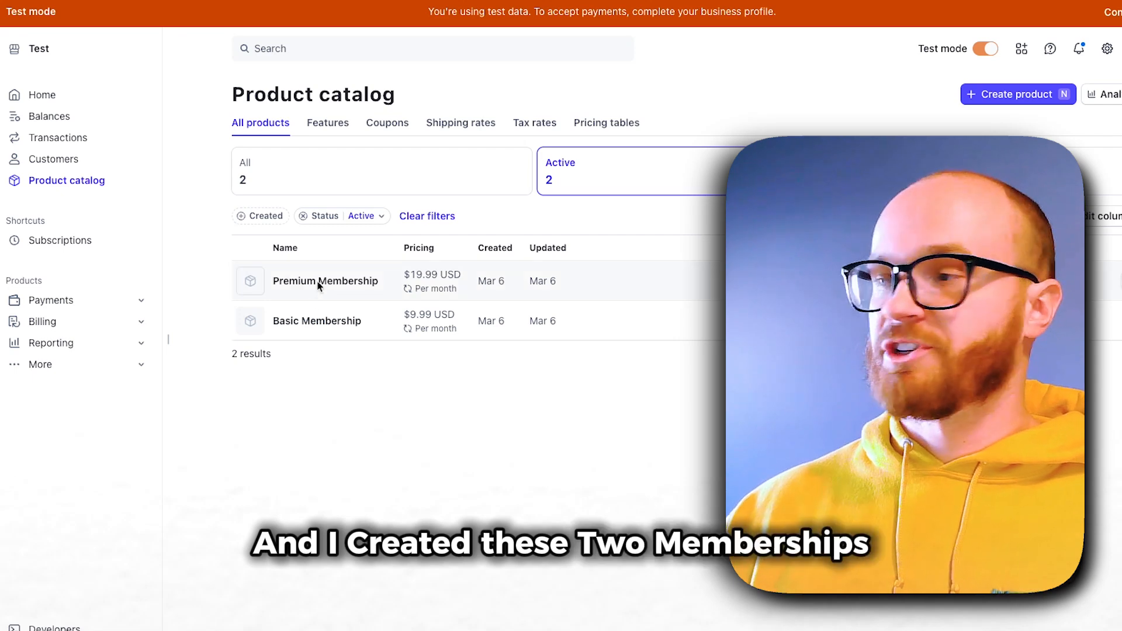
Inspect the Basic Membership product and its $9.99 USD monthly price
{"action": "left_click", "coordinate": [317, 321]}
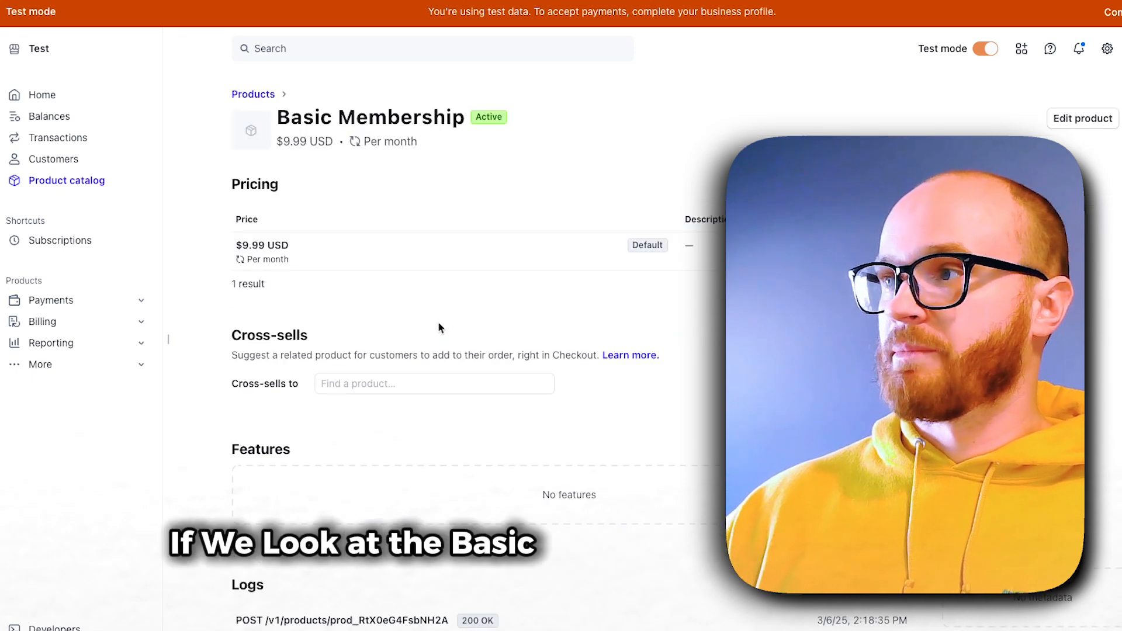
{"action": "mouse_move", "coordinate": [383, 315]}
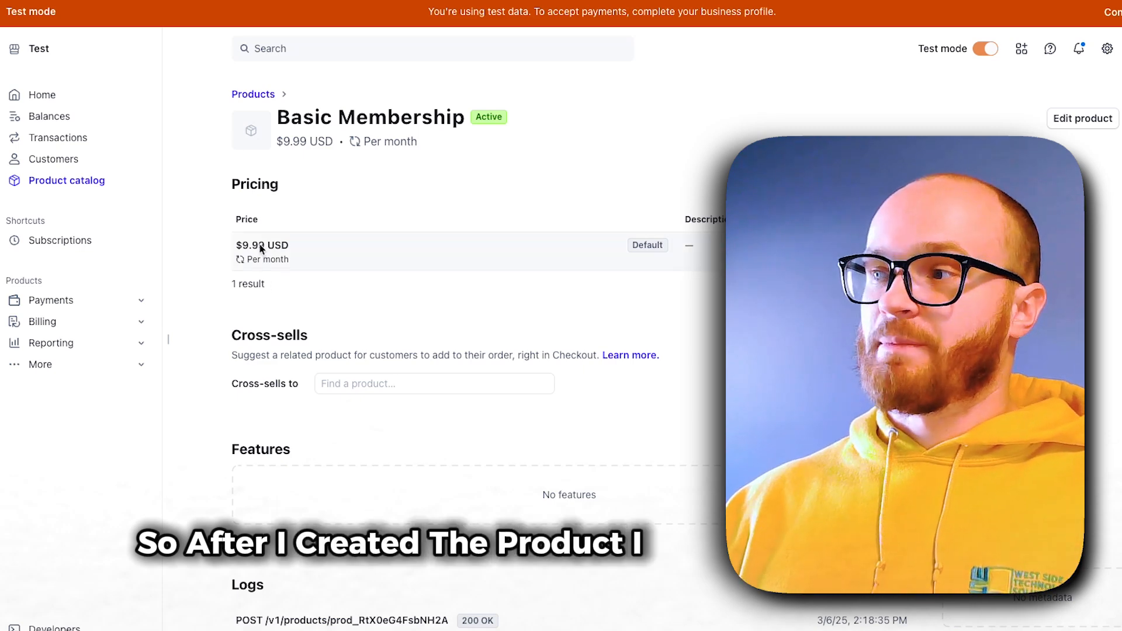
{"action": "left_click", "coordinate": [262, 244]}
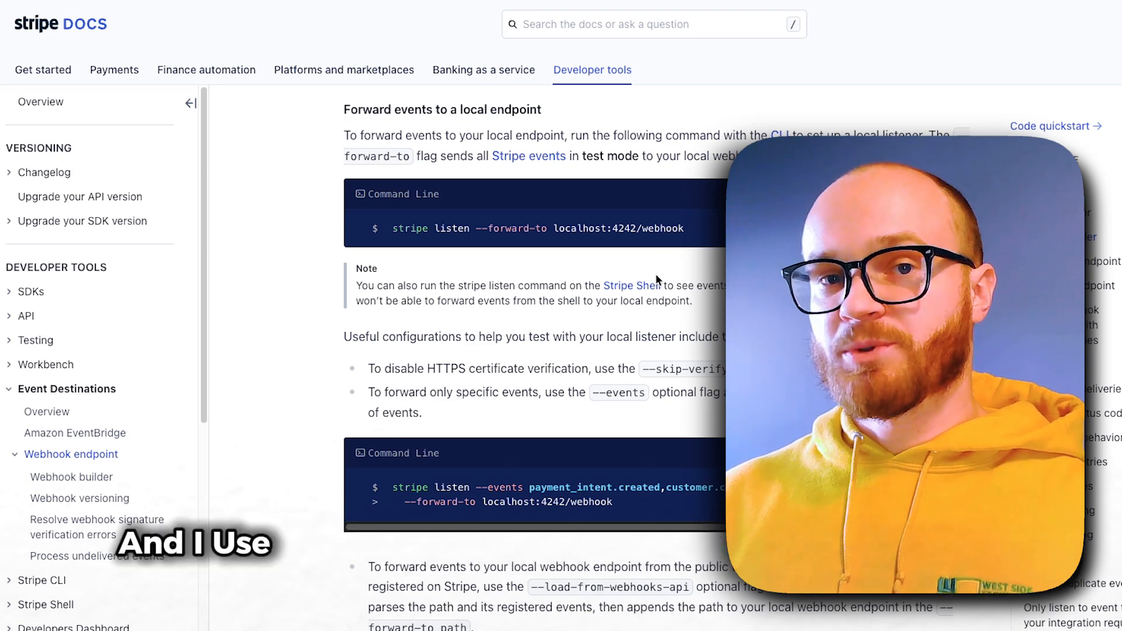
{"action": "mouse_move", "coordinate": [634, 285]}
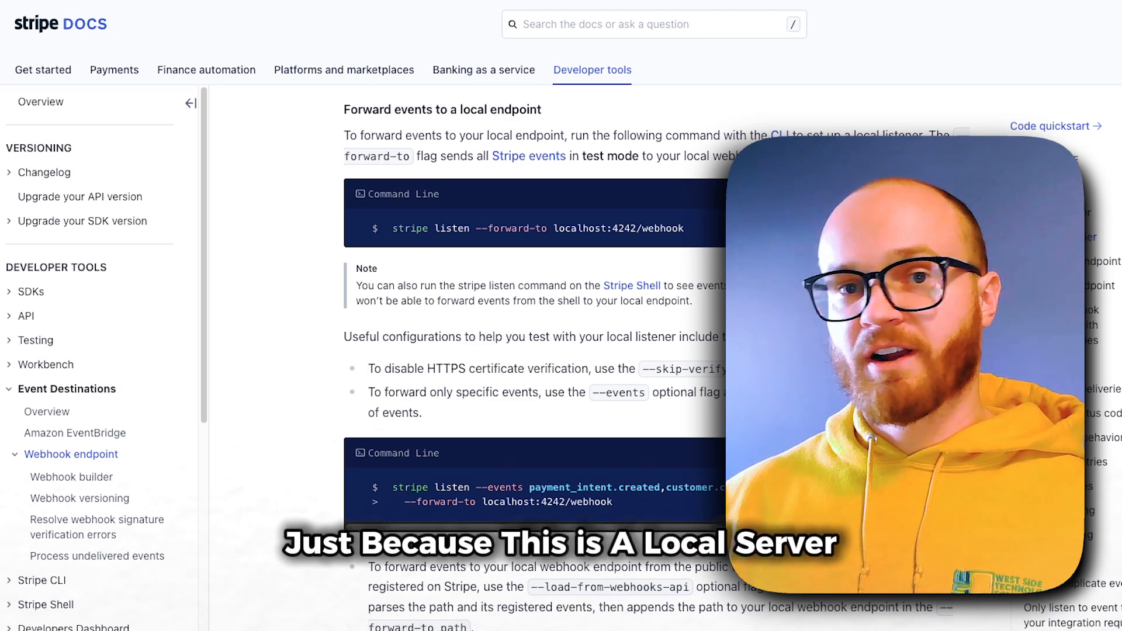
Switch to Stripe Docs' section on forwarding events to a local endpoint via stripe listen
{"action": "key", "text": "alt+tab"}
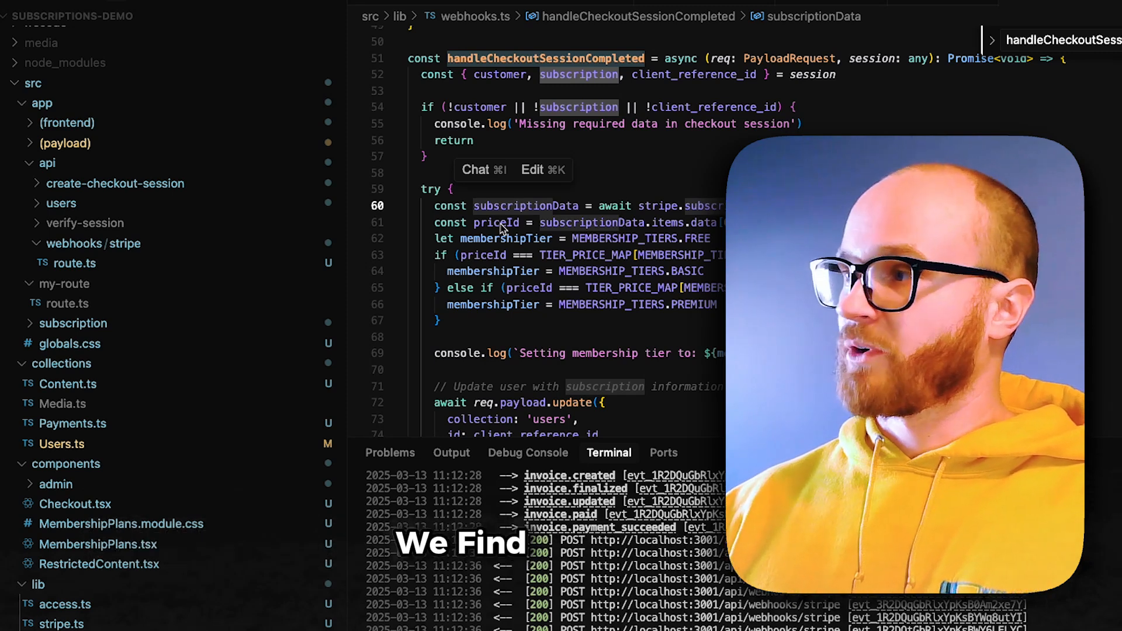
{"action": "mouse_move", "coordinate": [586, 255]}
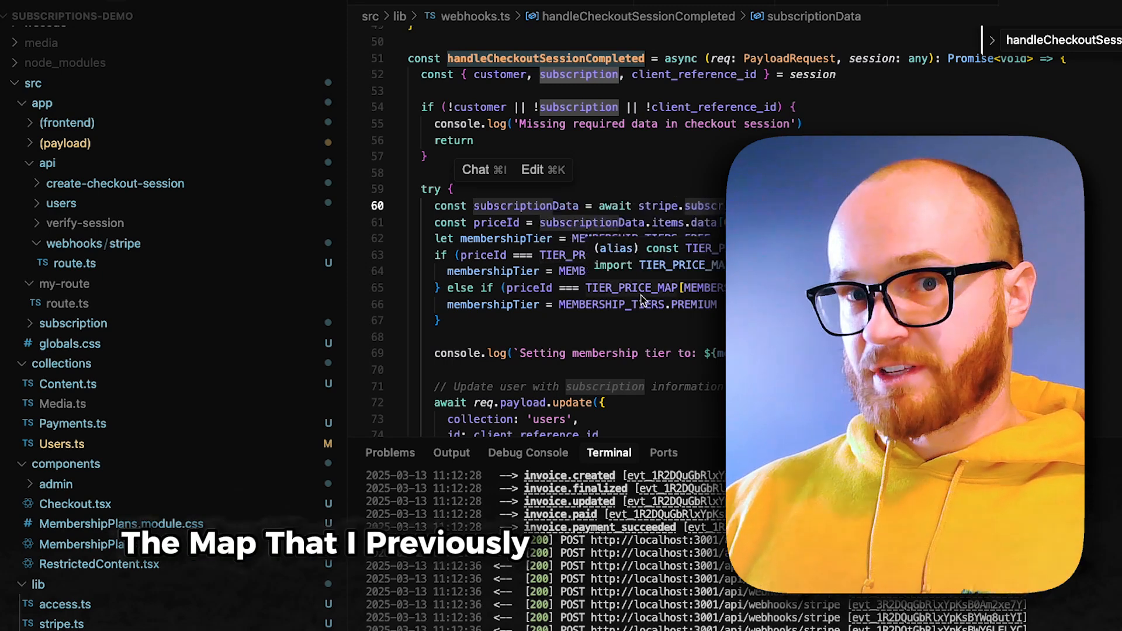
Review handleCheckoutSessionCompleted in webhooks.ts mapping price IDs to membership tiers
{"action": "scroll", "scroll_direction": "down", "scroll_amount": 3}
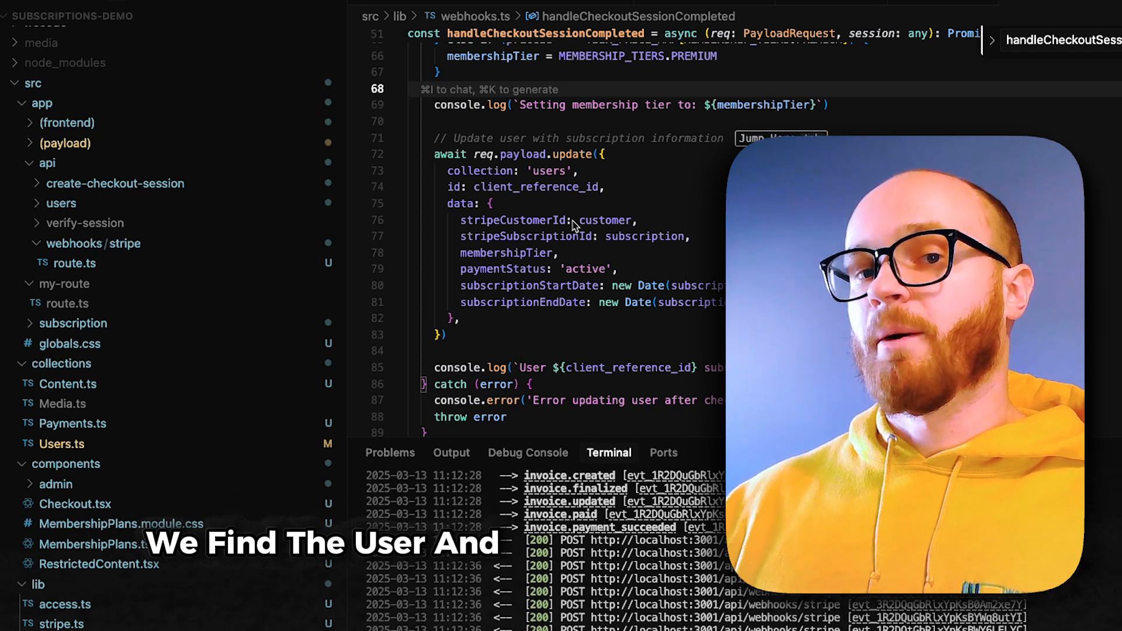
{"action": "mouse_move", "coordinate": [543, 187]}
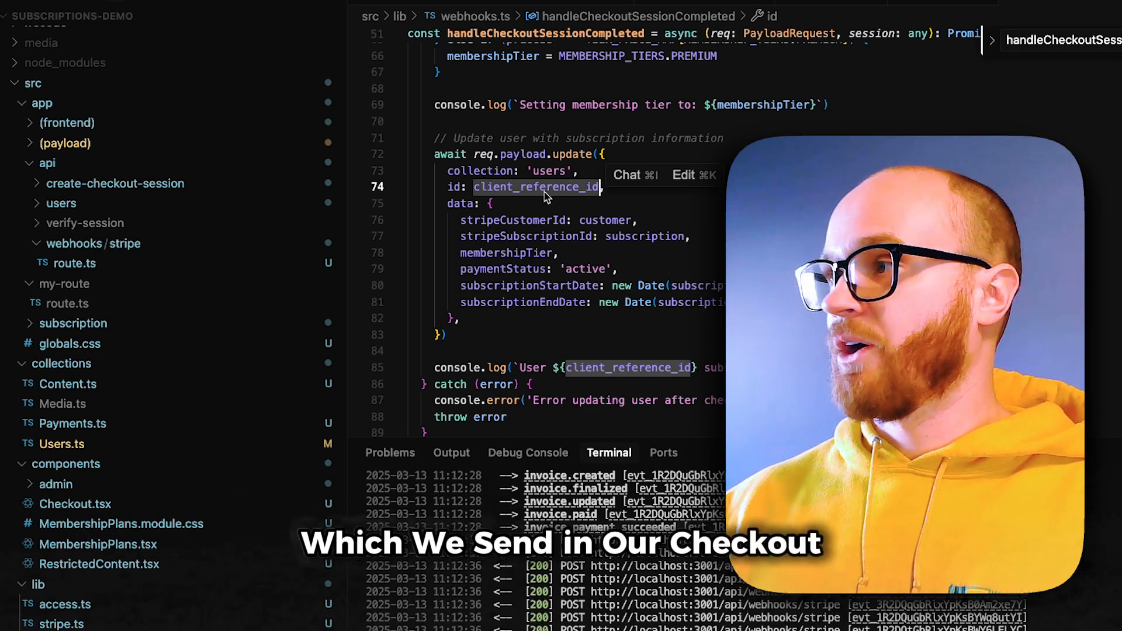
{"action": "mouse_move", "coordinate": [671, 263]}
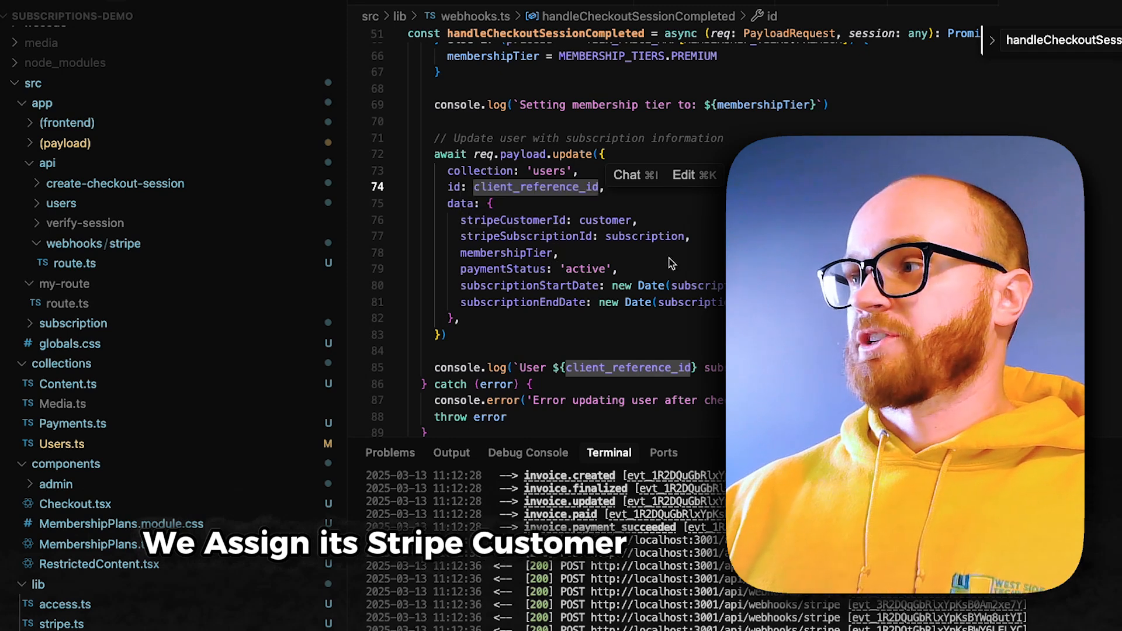